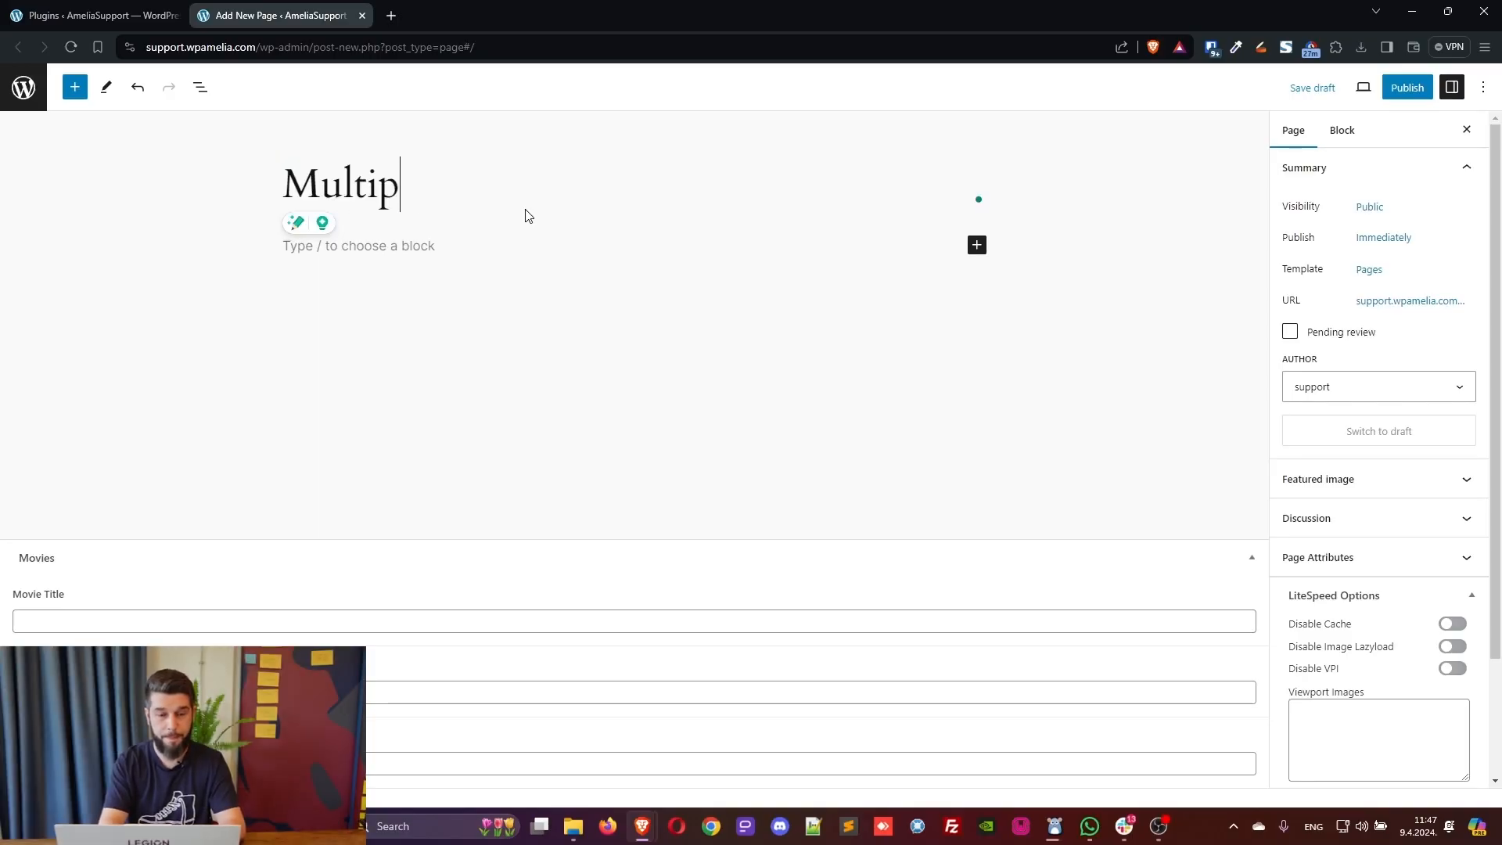
# Title the new page 'Multiple values in a single shortcode'
pyautogui.write('le values')
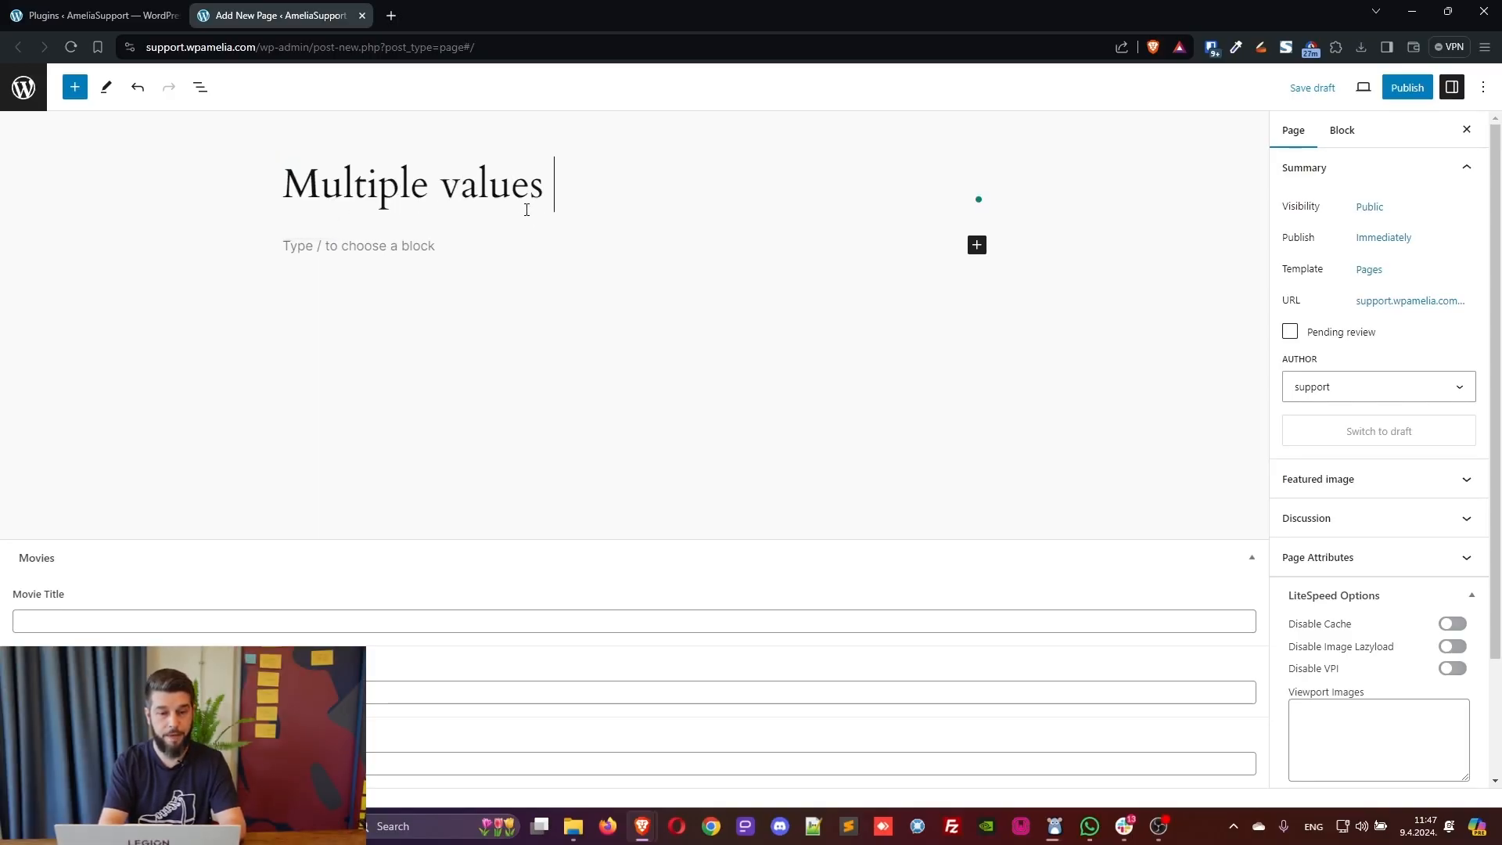
pyautogui.write('in a single sh')
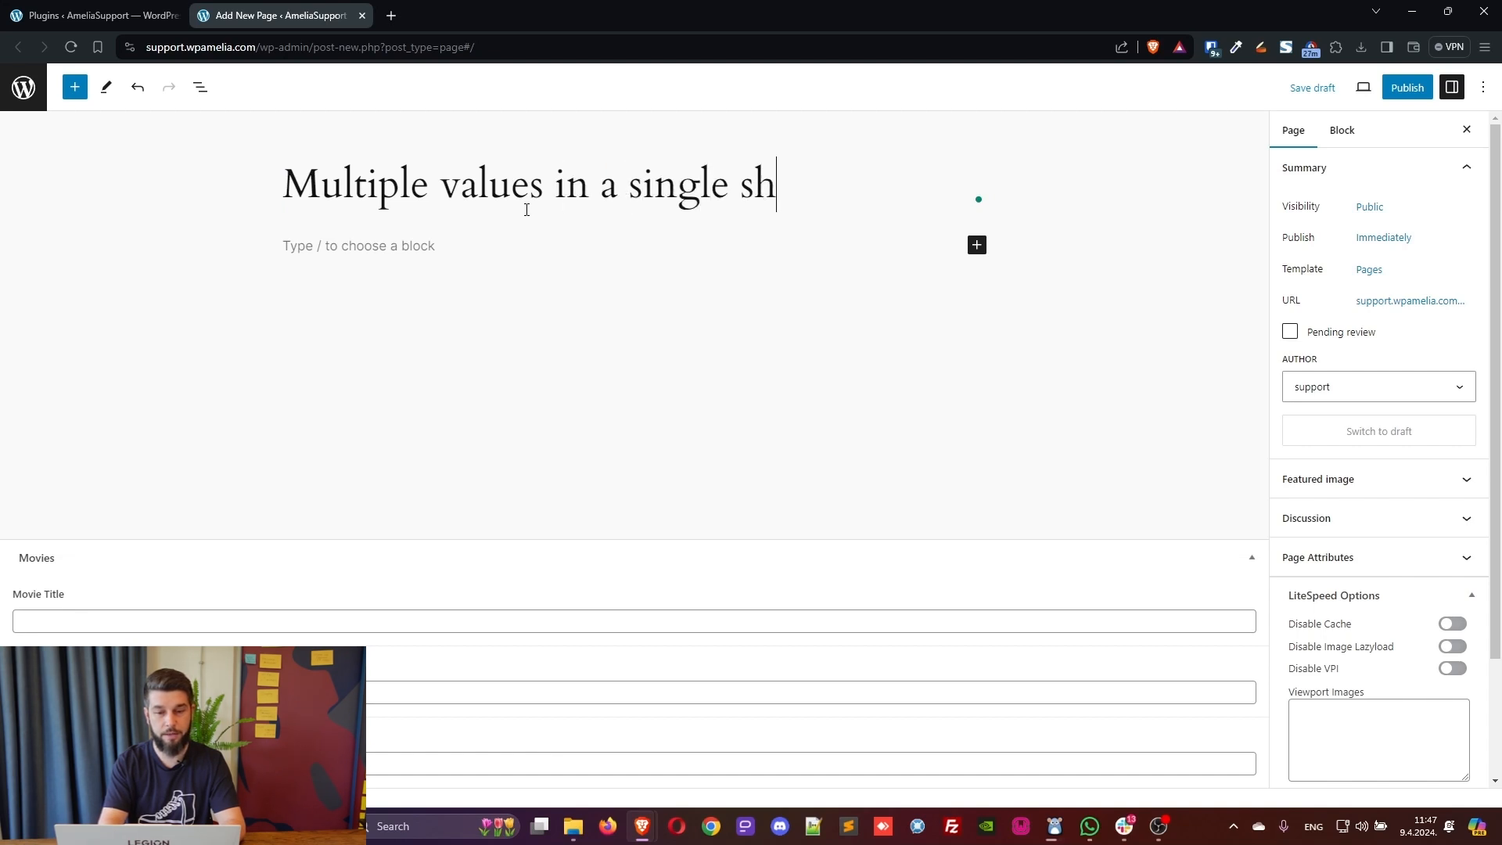
pyautogui.write('ortcode')
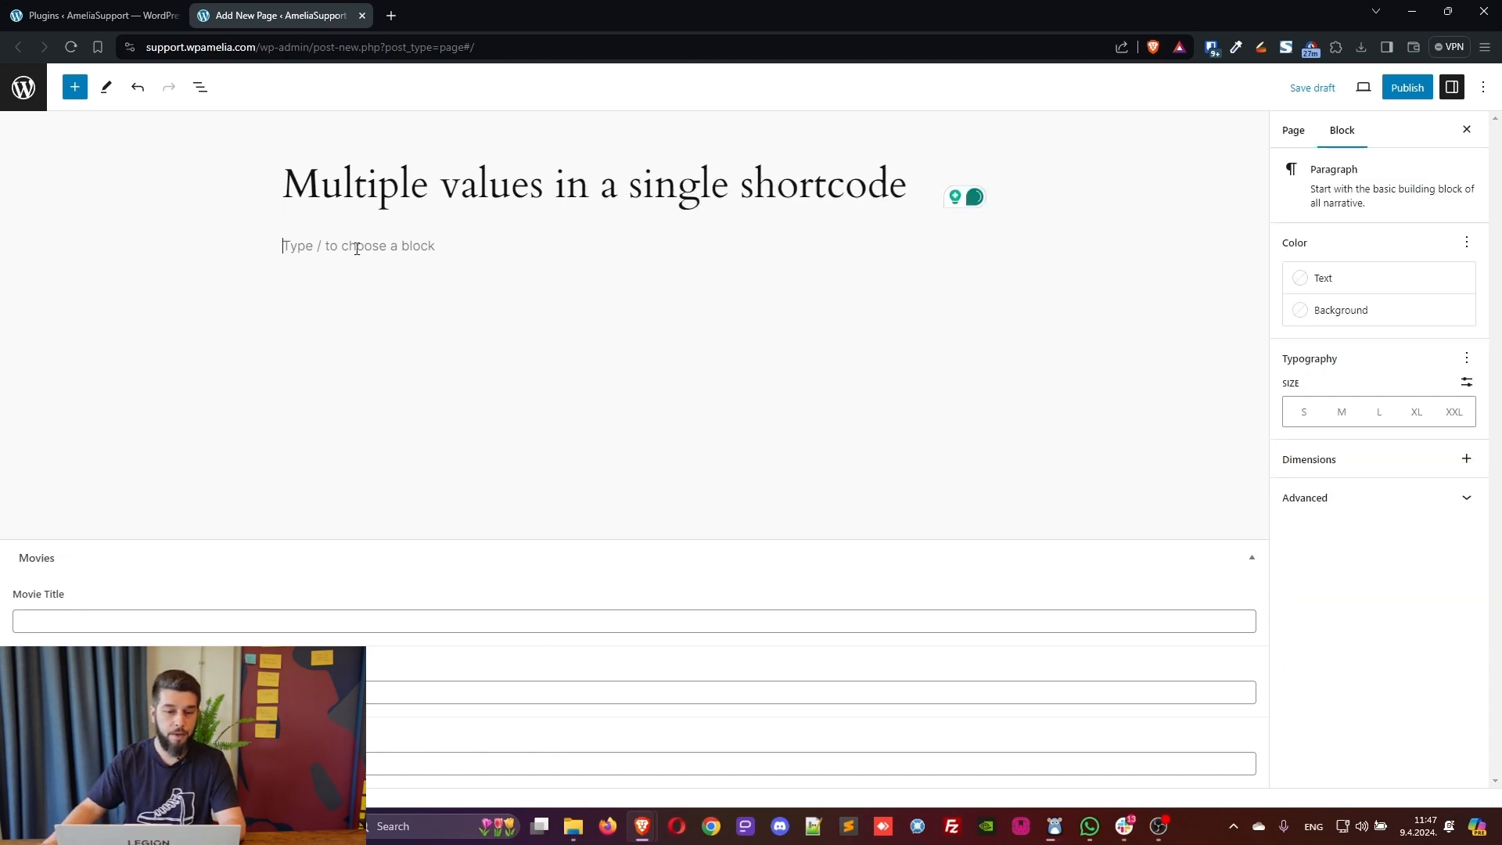
# Show the block library listing the wpDataTables and Amelia booking blocks
pyautogui.click(73, 88)
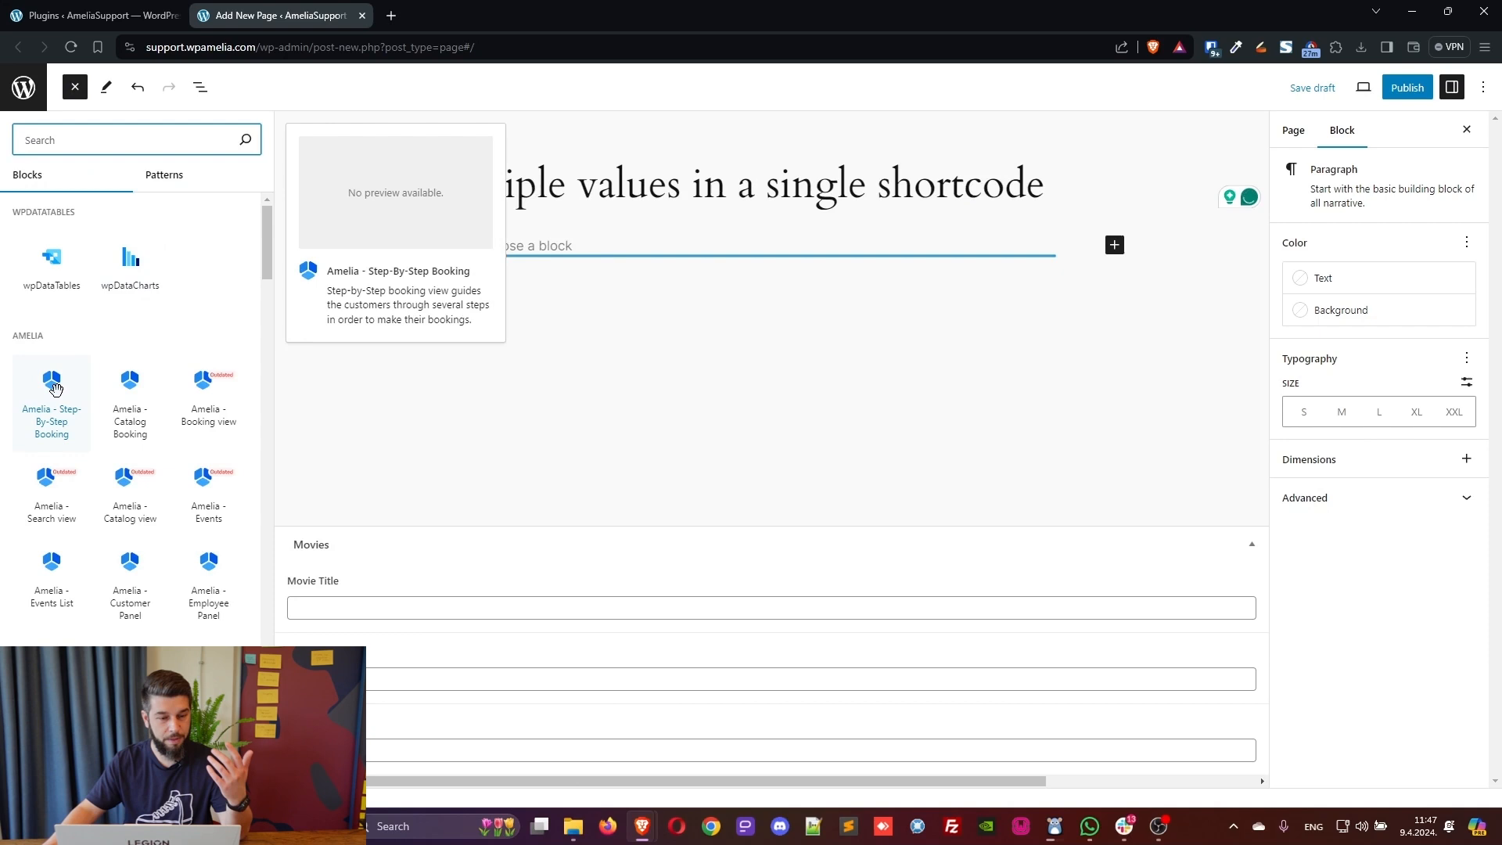
pyautogui.moveTo(208, 400)
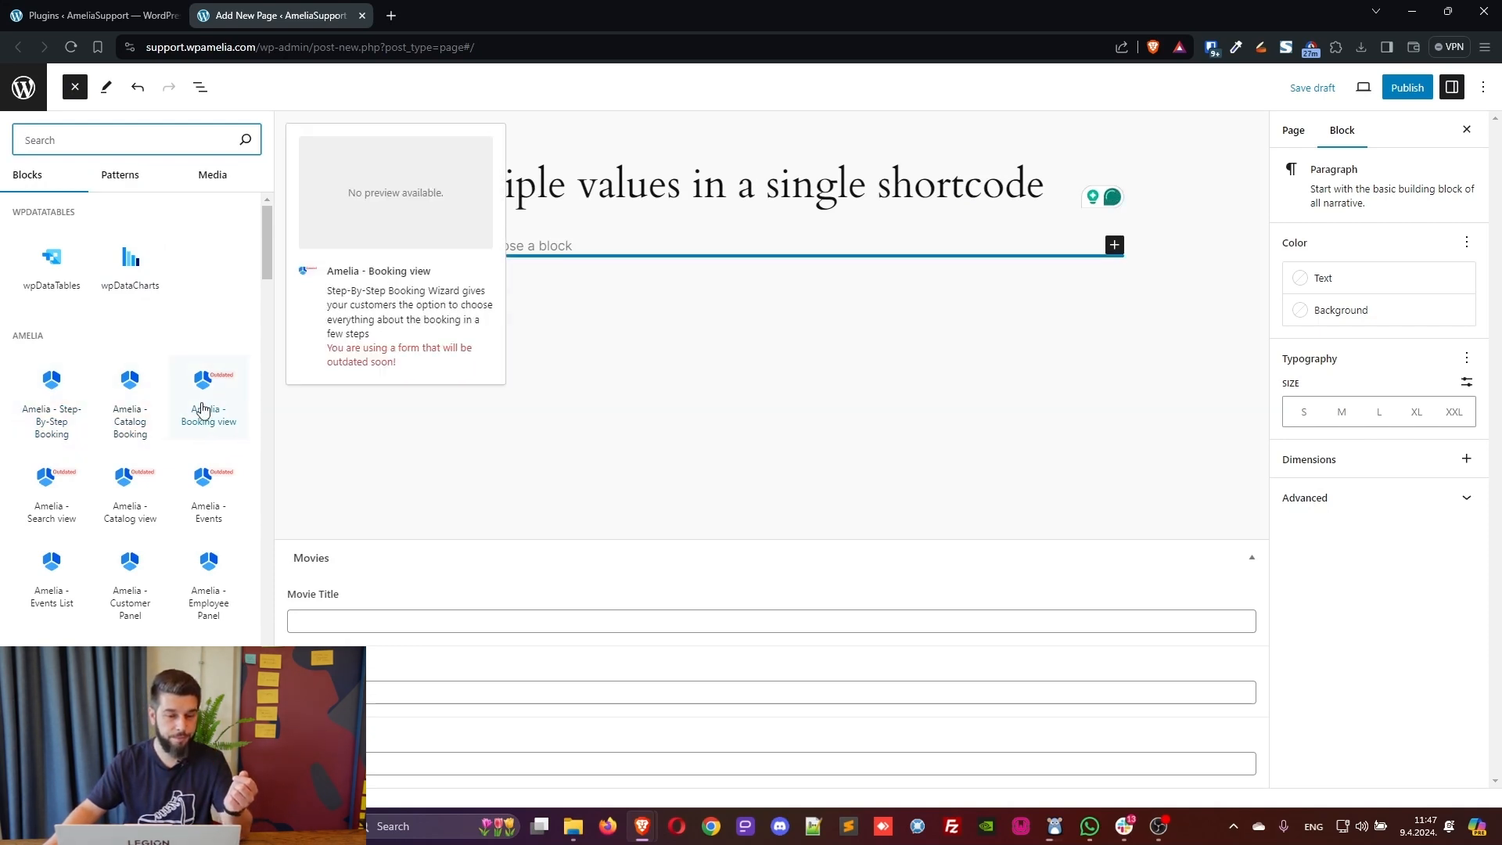
pyautogui.moveTo(50, 484)
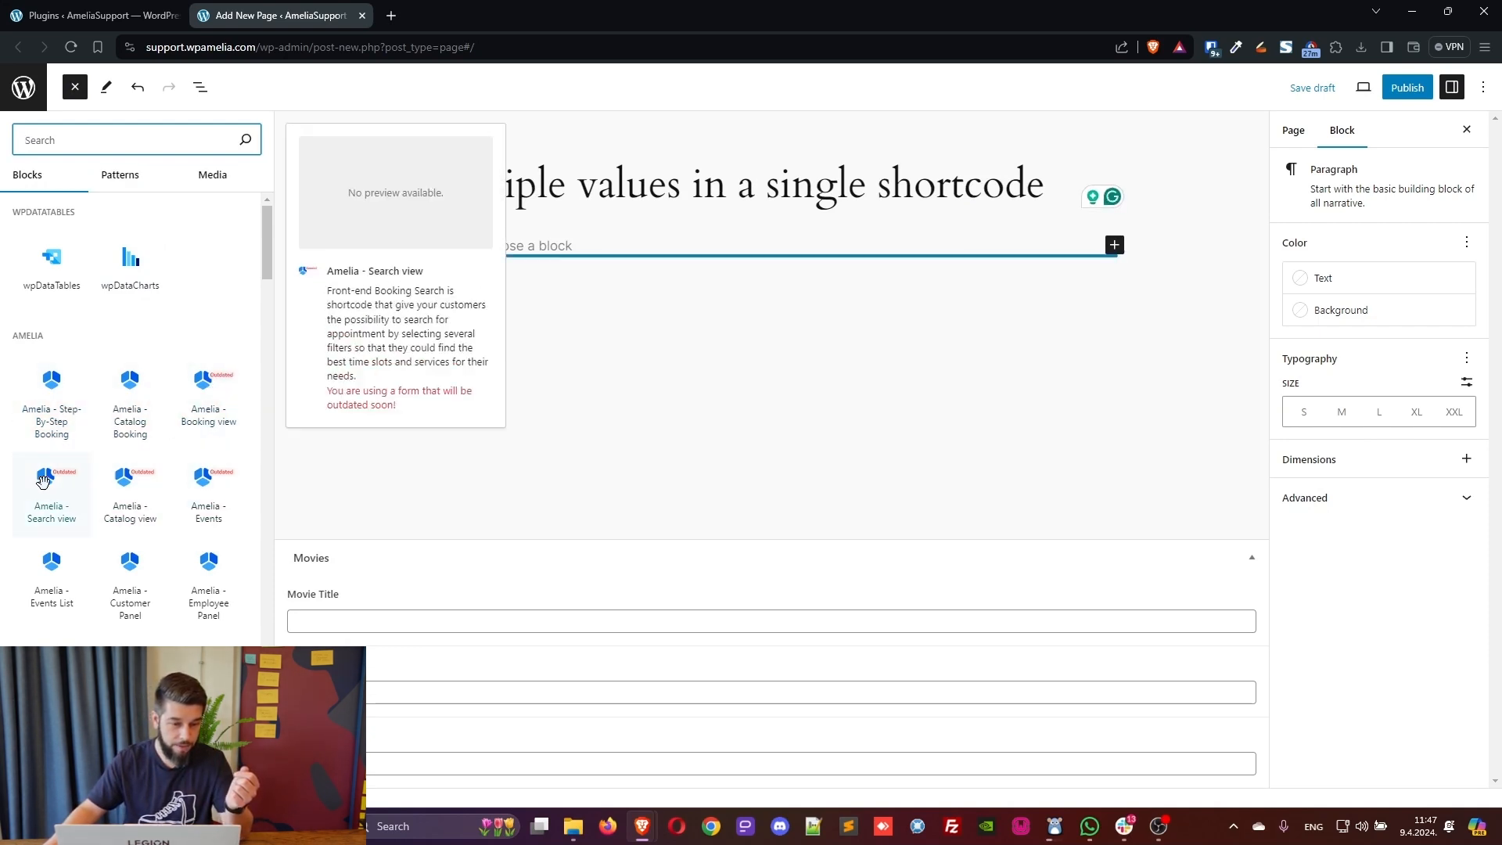
pyautogui.moveTo(208, 413)
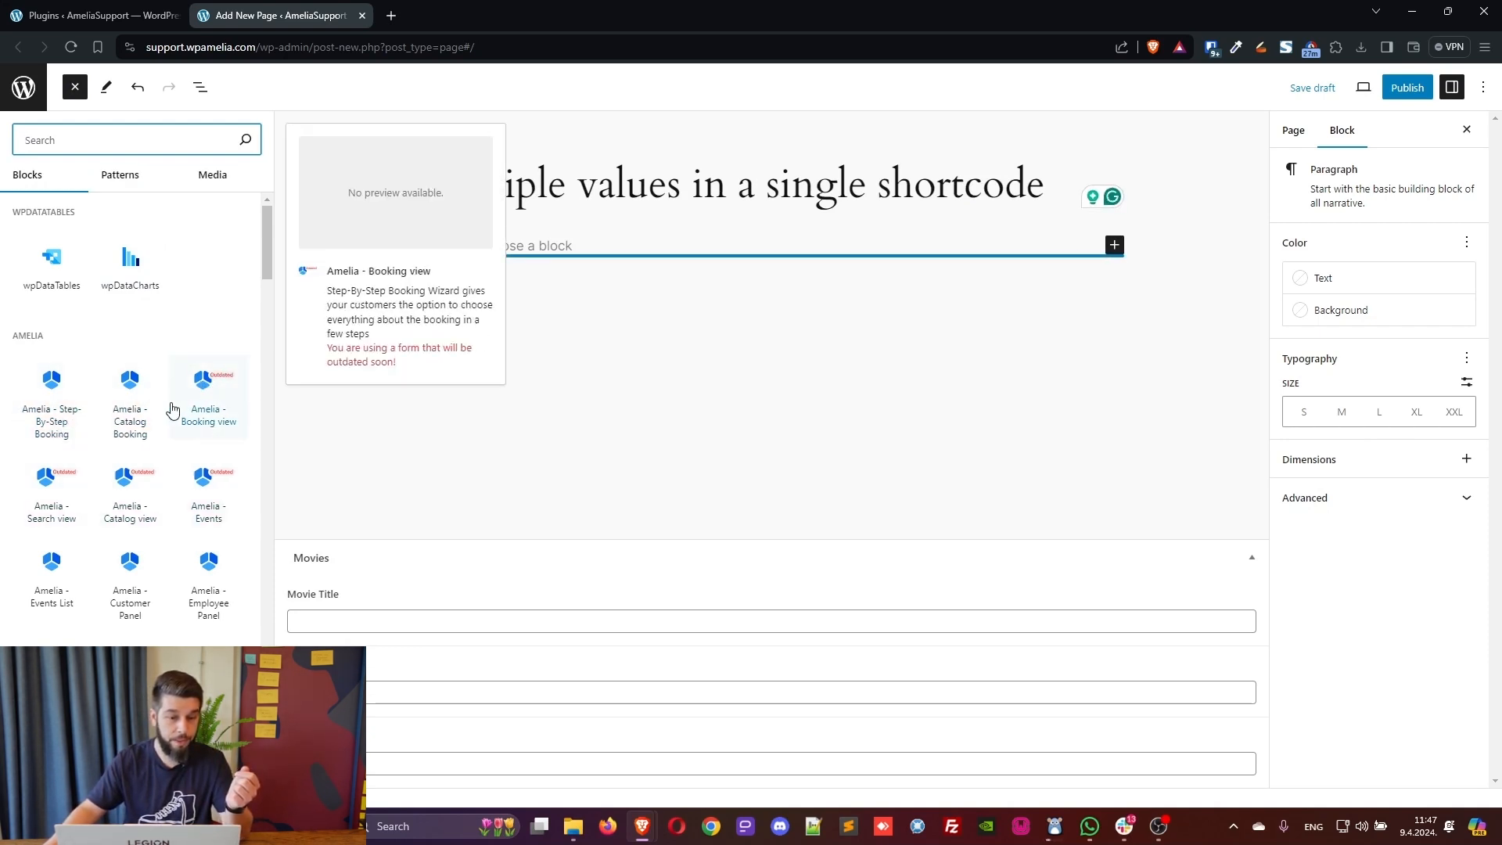
pyautogui.moveTo(50, 402)
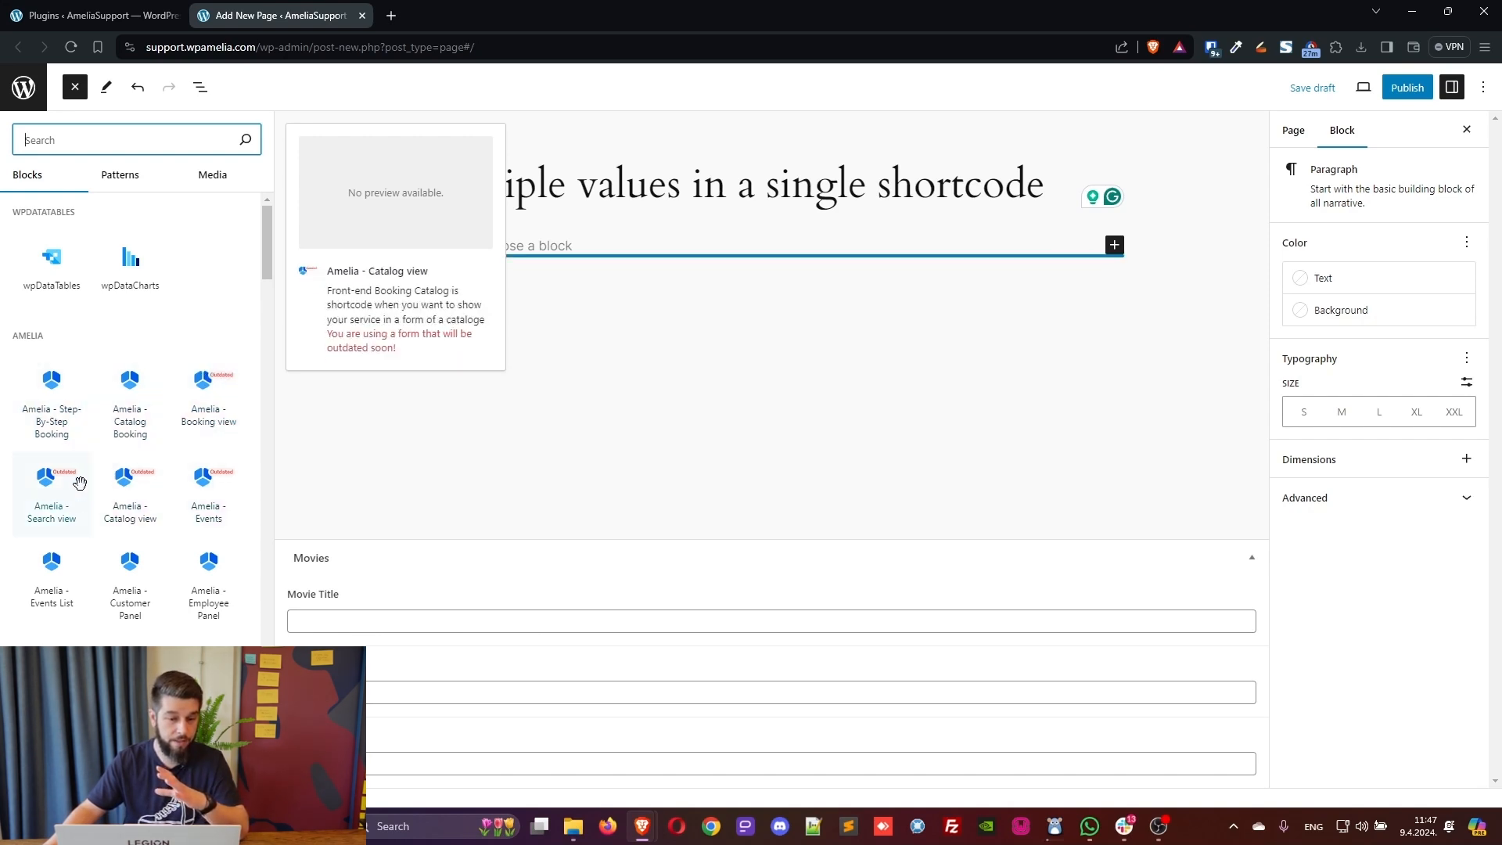
pyautogui.moveTo(209, 398)
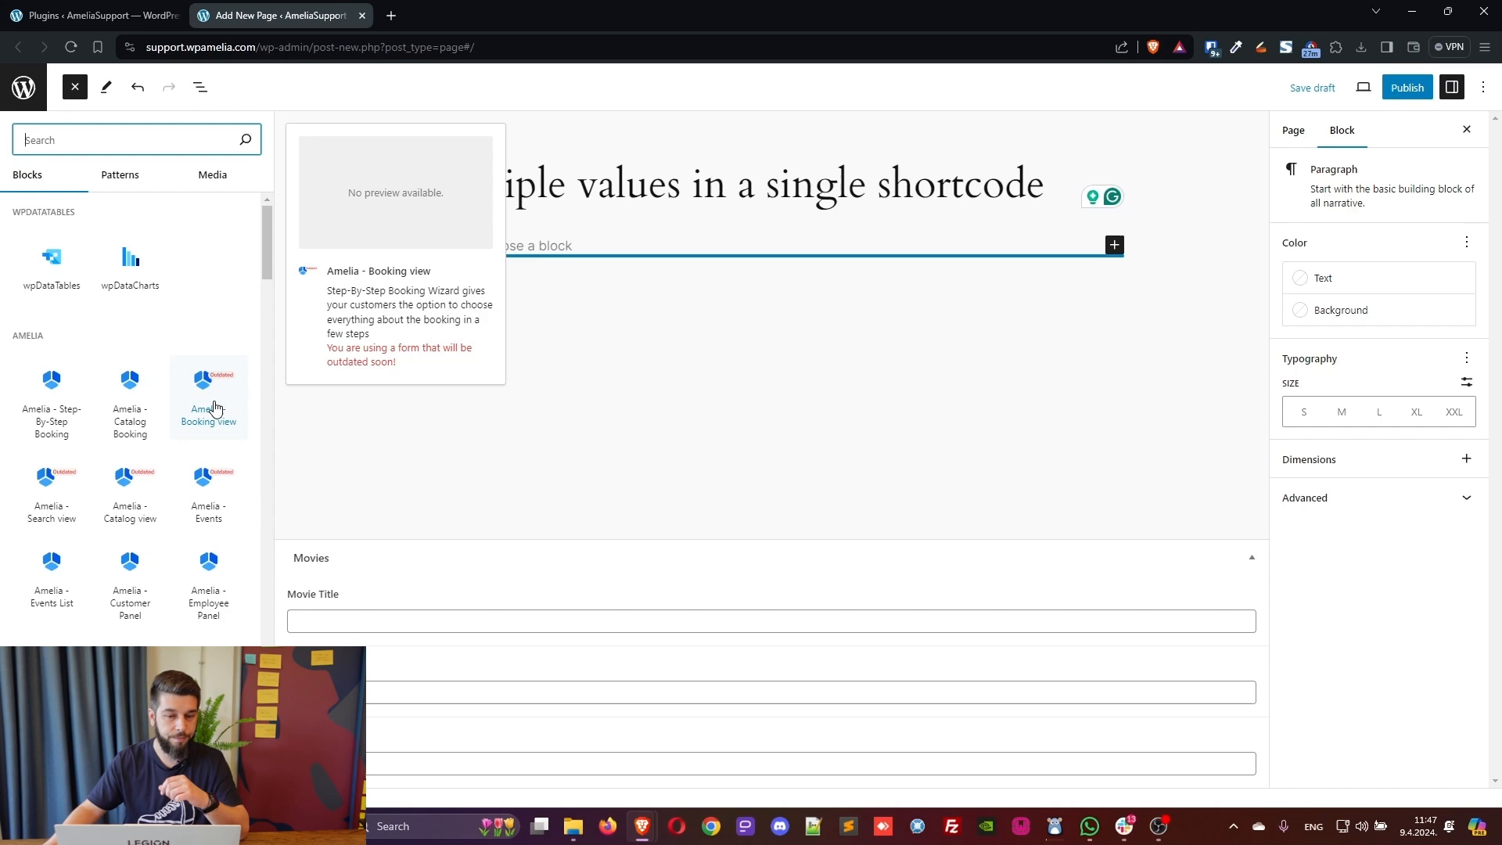